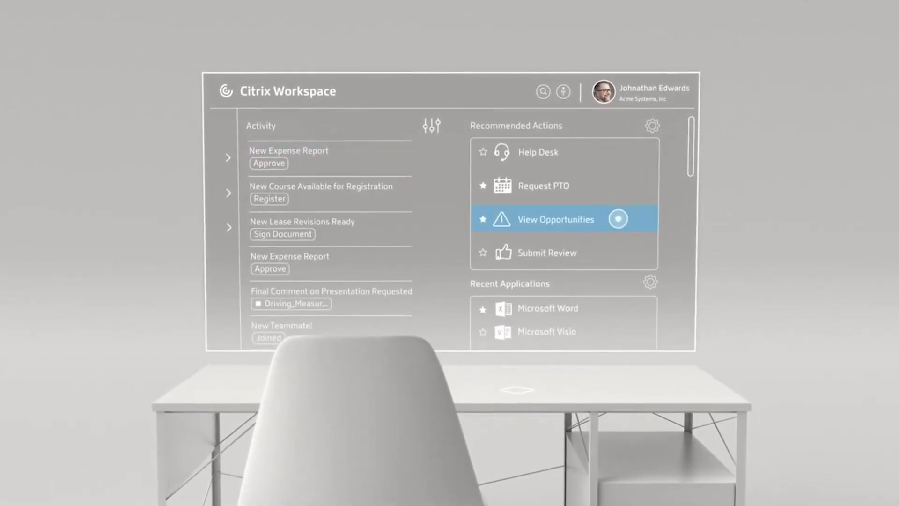
Step: Scroll the U.S. Air Force Workspace Home page down through the Activity feed and Recent Apps
{"action": "scroll", "scroll_direction": "down", "scroll_amount": 3}
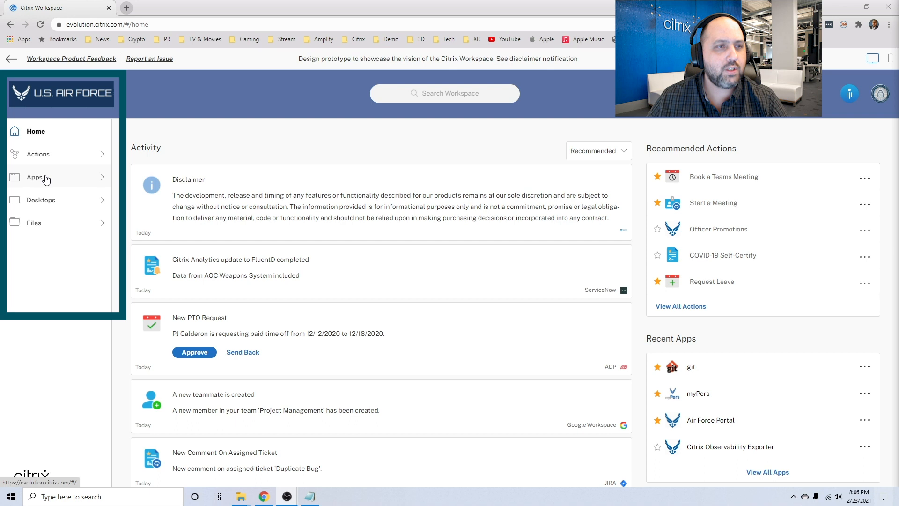
Step: Browse the All Apps catalog listing Ansible, Epic, JIRA and Workday sorted A–Z
{"action": "left_click", "coordinate": [35, 177]}
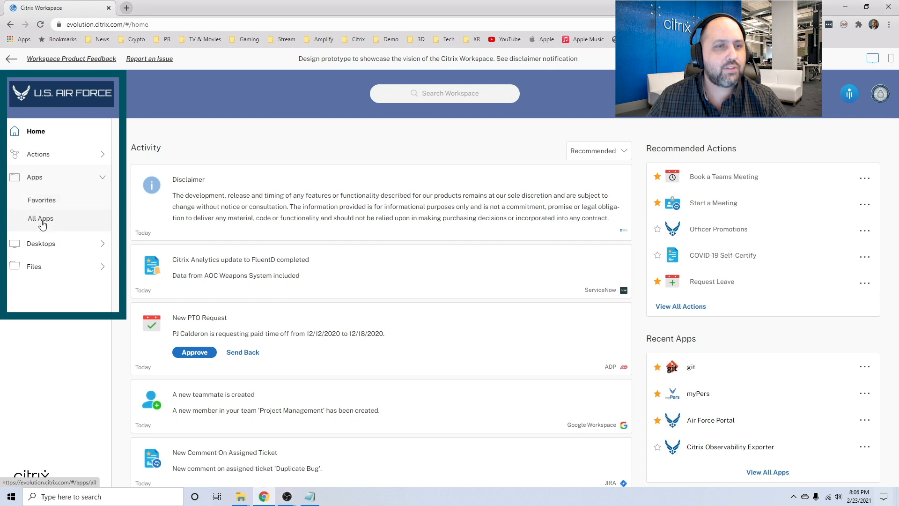
{"action": "left_click", "coordinate": [41, 218]}
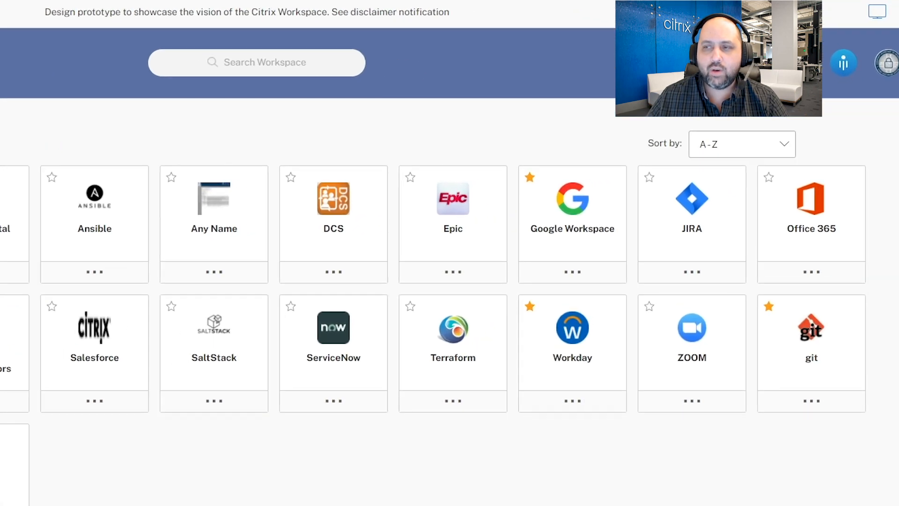
{"action": "left_click", "coordinate": [811, 228]}
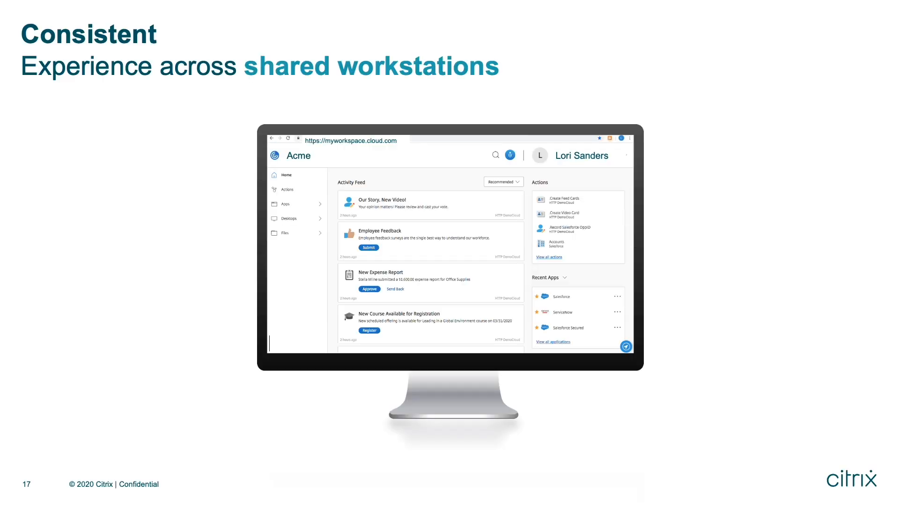
Step: Advance through slides 17–19 on shared workstations, personal devices and corporate laptops to the single sign-on clip
{"action": "key", "text": "Right"}
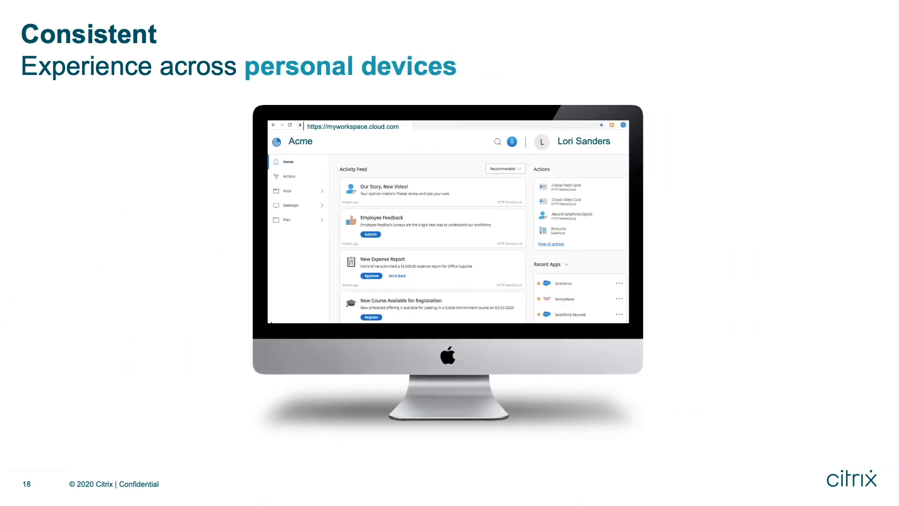
{"action": "key", "text": "Right"}
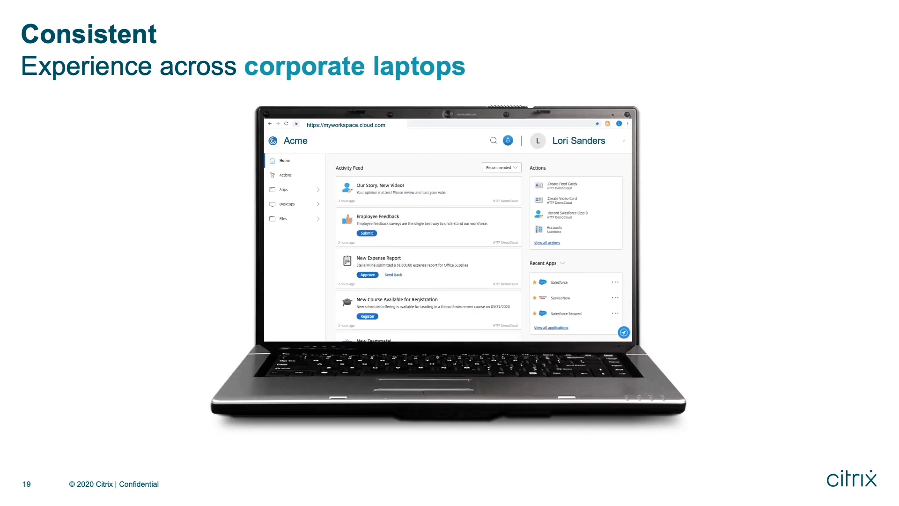
{"action": "key", "text": "Right"}
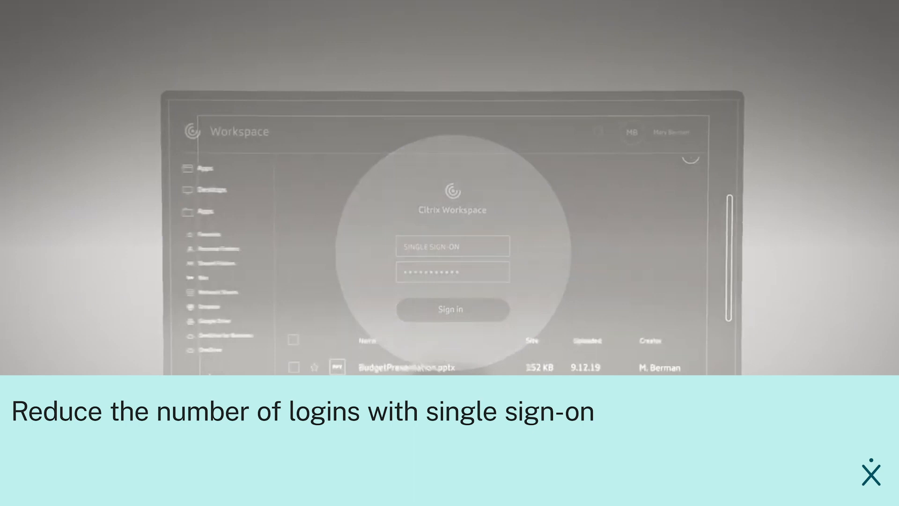
Step: Return to the All Apps page listing ADP, Air Force Portal, Podio, kibana and myPers
{"action": "left_click", "coordinate": [452, 309]}
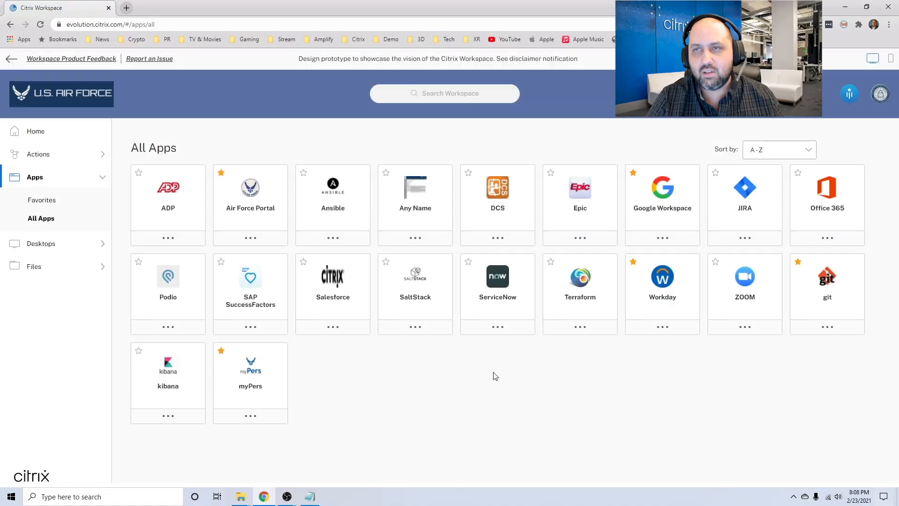
{"action": "mouse_move", "coordinate": [67, 251]}
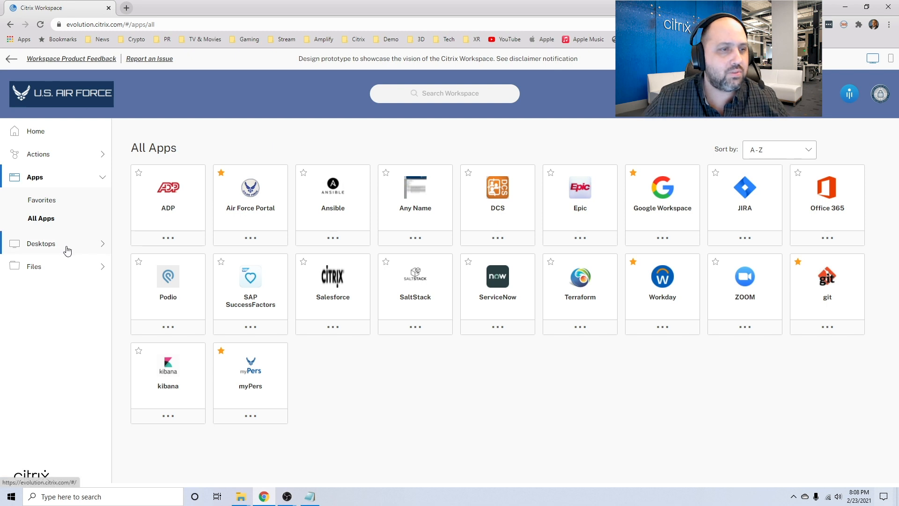
Step: Show All Desktops: KR Virtual Desktop, SIPR Linux VDI, Cloud One VDI, BESPIN and On-premises Desktop
{"action": "left_click", "coordinate": [41, 243]}
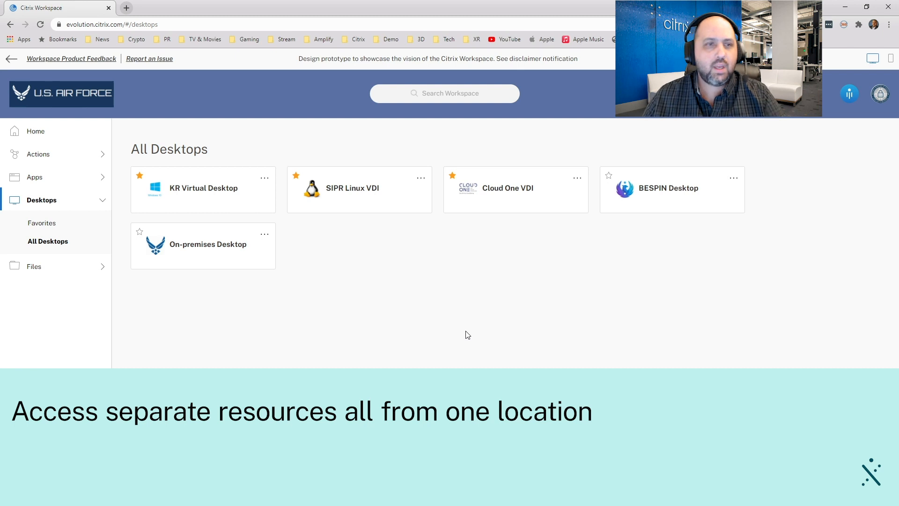
{"action": "mouse_move", "coordinate": [470, 334]}
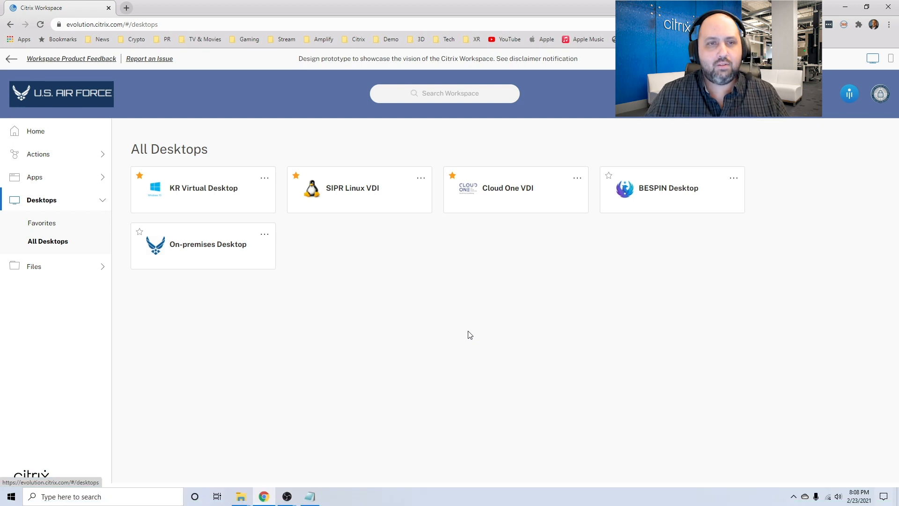
{"action": "mouse_move", "coordinate": [363, 196]}
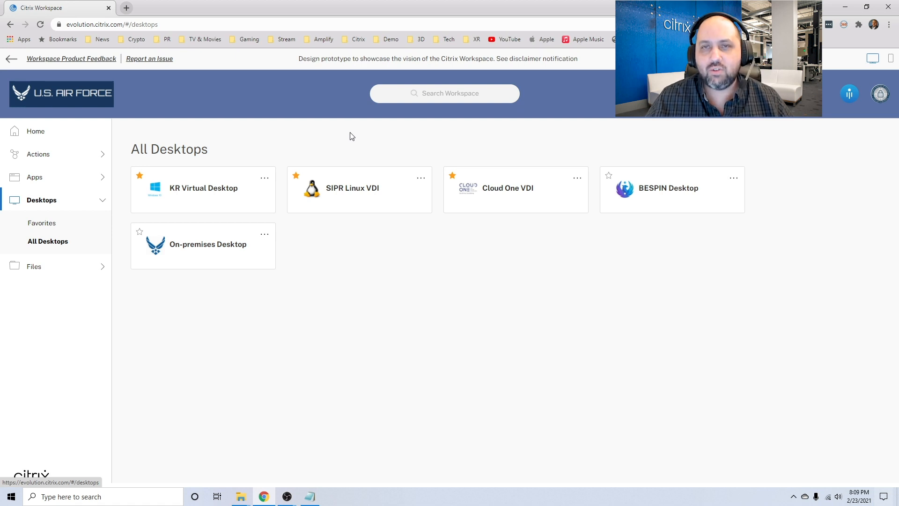
{"action": "mouse_move", "coordinate": [419, 148]}
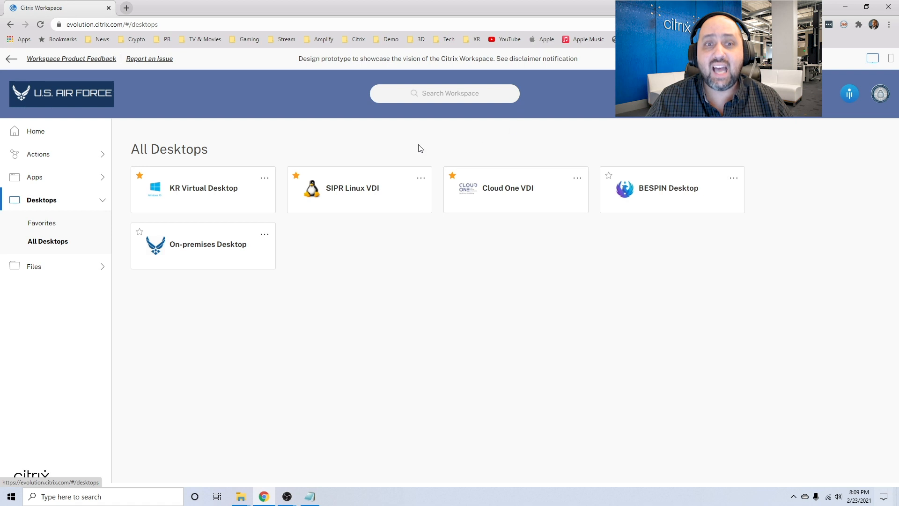
{"action": "mouse_move", "coordinate": [217, 251]}
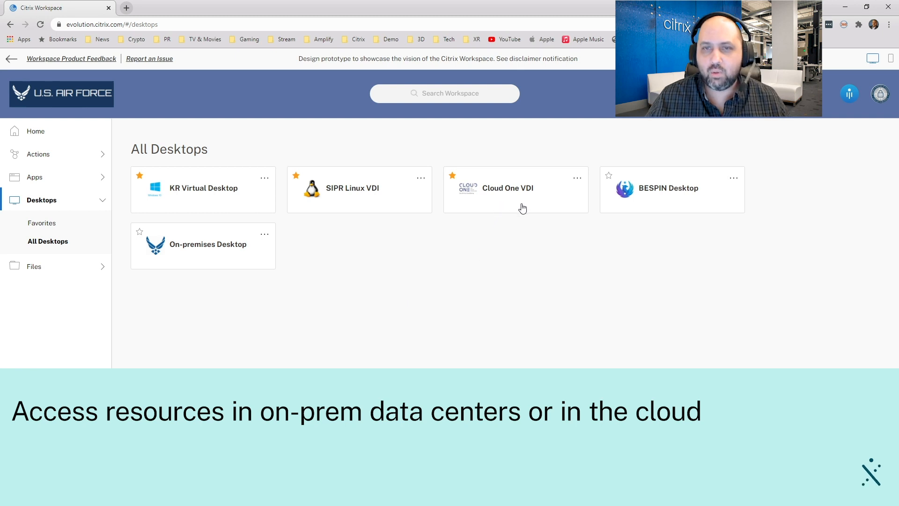
{"action": "mouse_move", "coordinate": [507, 199]}
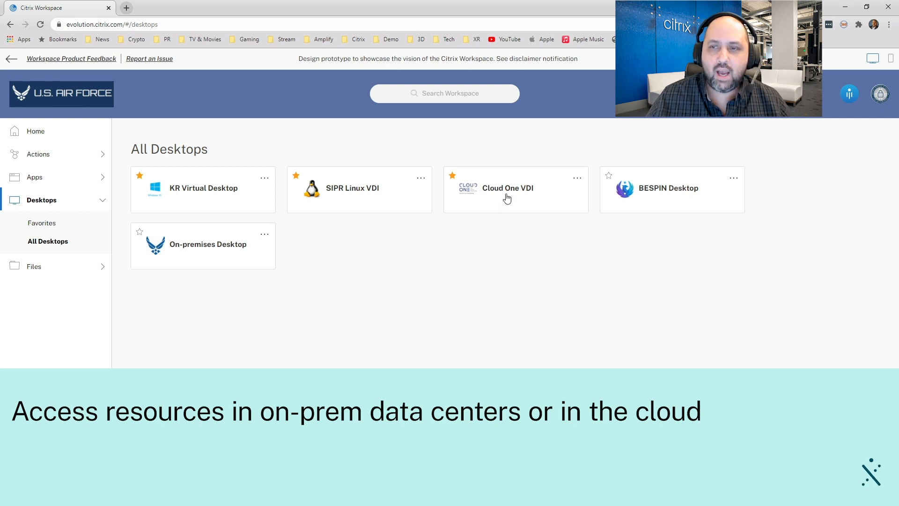
{"action": "mouse_move", "coordinate": [702, 200]}
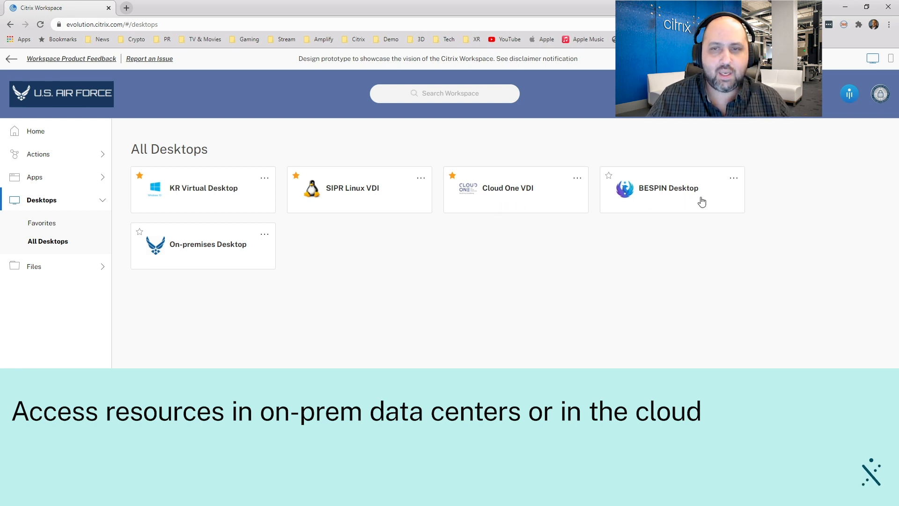
{"action": "mouse_move", "coordinate": [677, 200]}
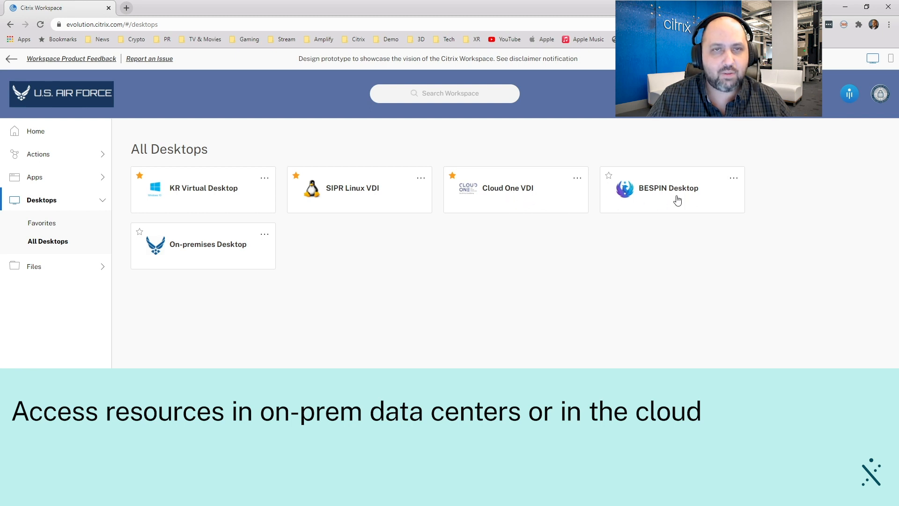
{"action": "mouse_move", "coordinate": [654, 203]}
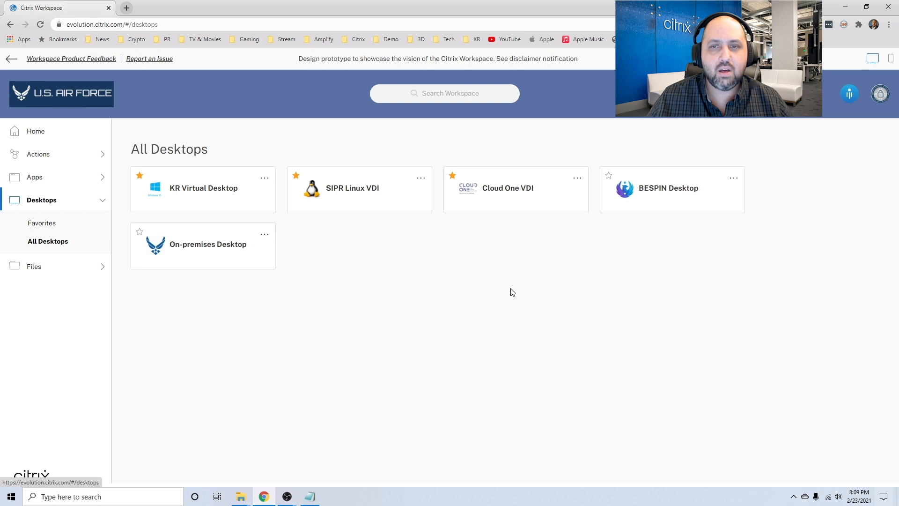
{"action": "mouse_move", "coordinate": [594, 249]}
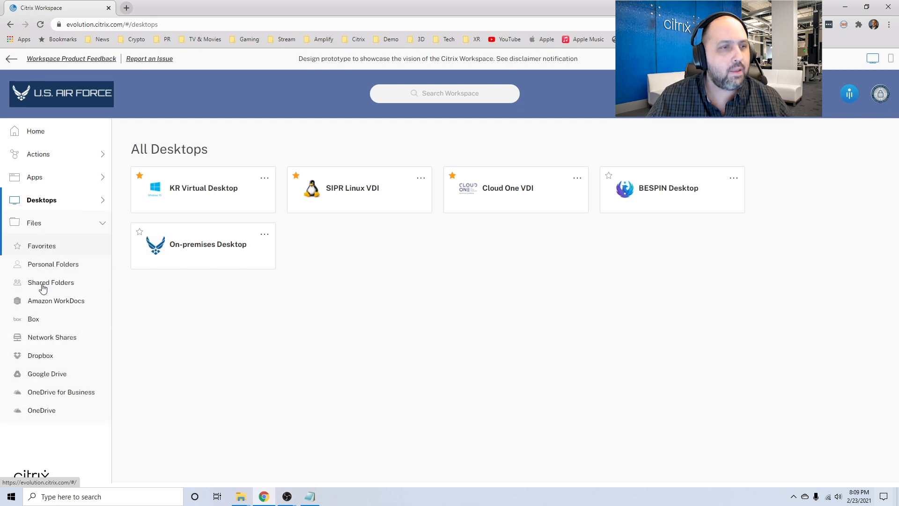
{"action": "mouse_move", "coordinate": [64, 343]}
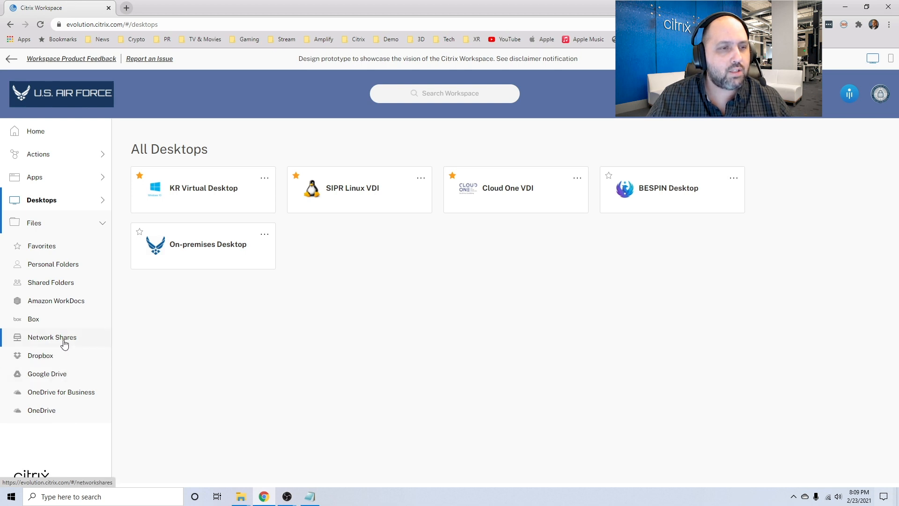
Step: Open the OneDrive for Business Documents folder with Q3 Projects, Q4 Projects, DevSecOps Memo and Iron Bank
{"action": "left_click", "coordinate": [52, 337]}
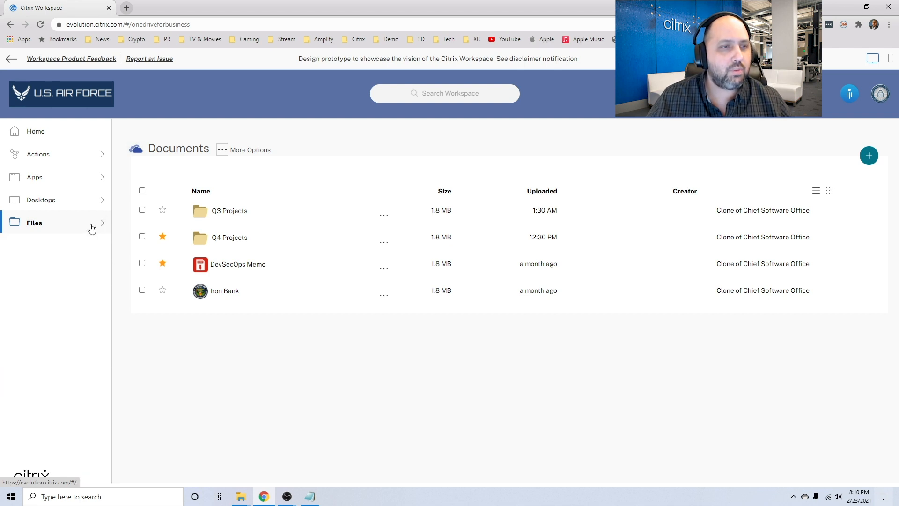
{"action": "mouse_move", "coordinate": [46, 133]}
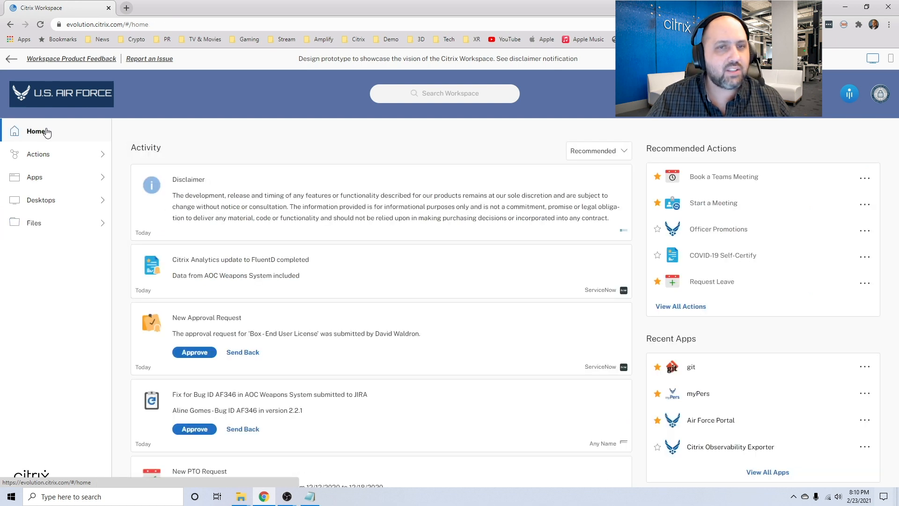
{"action": "mouse_move", "coordinate": [469, 185]}
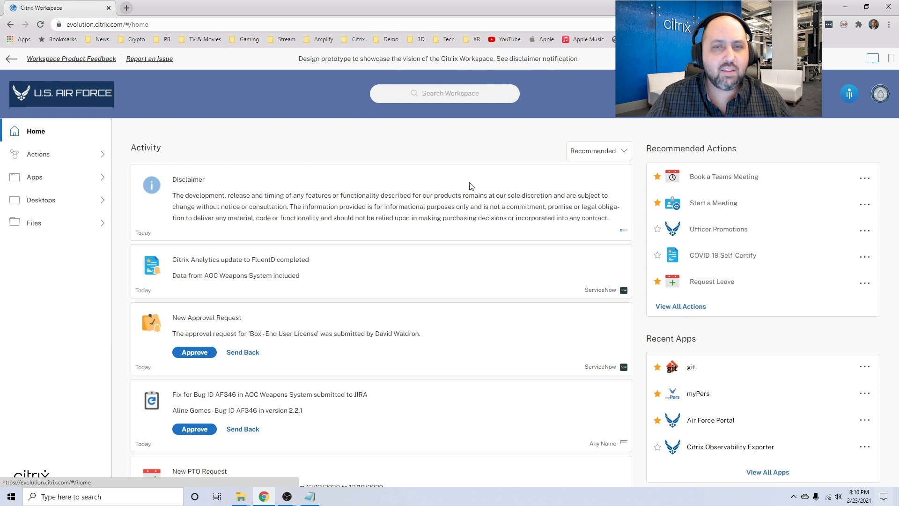
{"action": "mouse_move", "coordinate": [442, 227]}
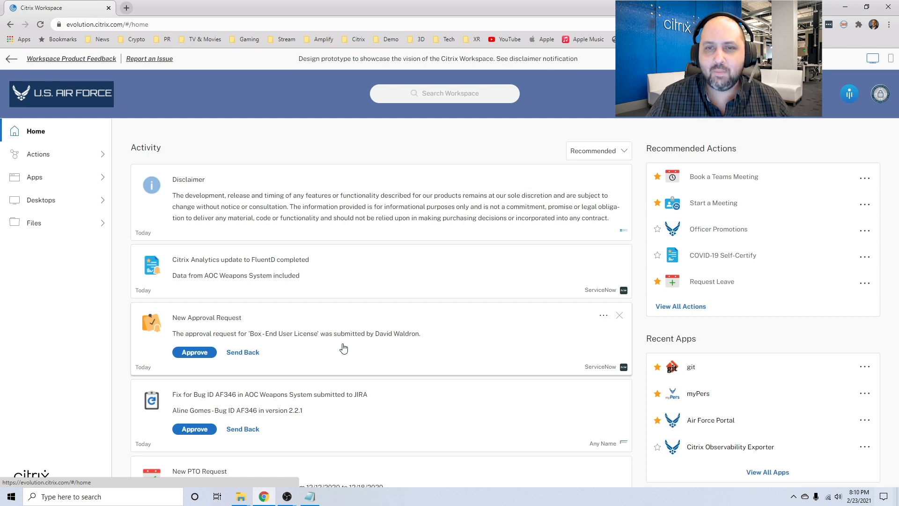
Step: Scroll the Home Activity feed down to the pending Box-End User License approval request
{"action": "scroll", "scroll_direction": "down", "scroll_amount": 3}
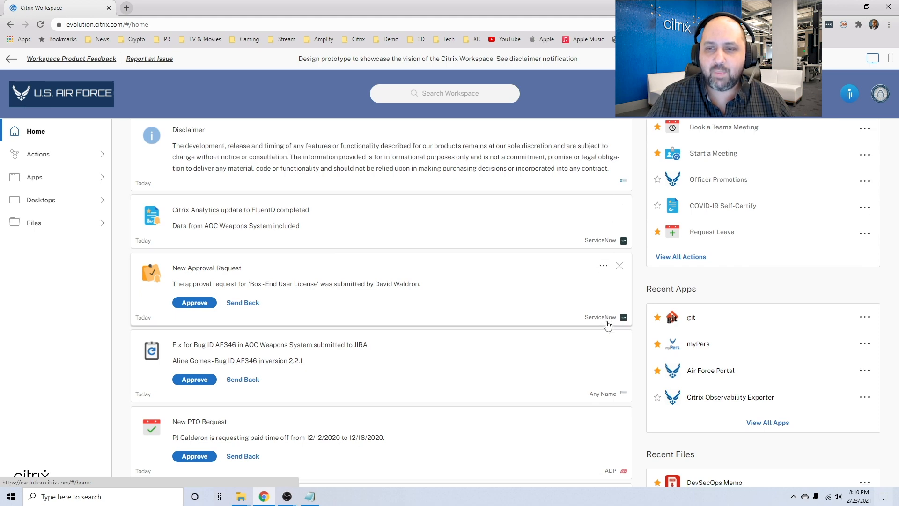
{"action": "scroll", "scroll_direction": "down", "scroll_amount": 3}
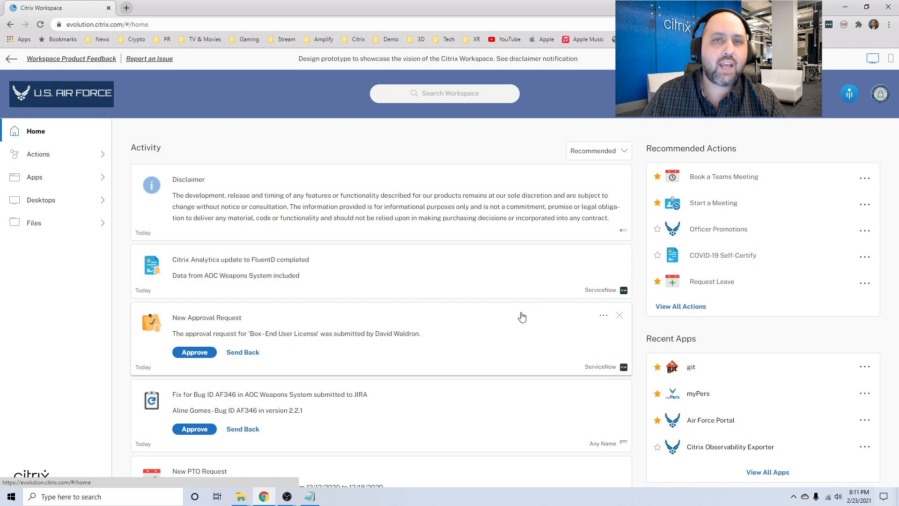
{"action": "mouse_move", "coordinate": [583, 343]}
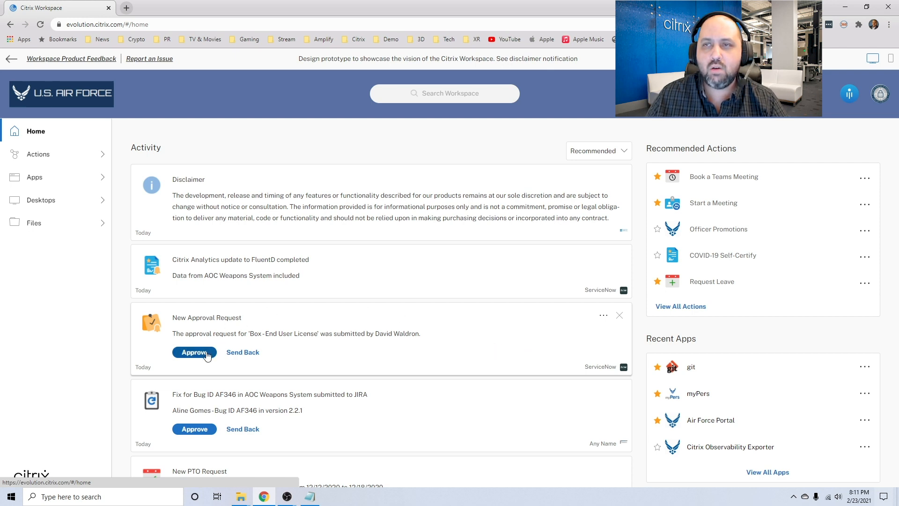
Step: Approve the Box End User License request so it leaves the Activity feed
{"action": "left_click", "coordinate": [195, 352]}
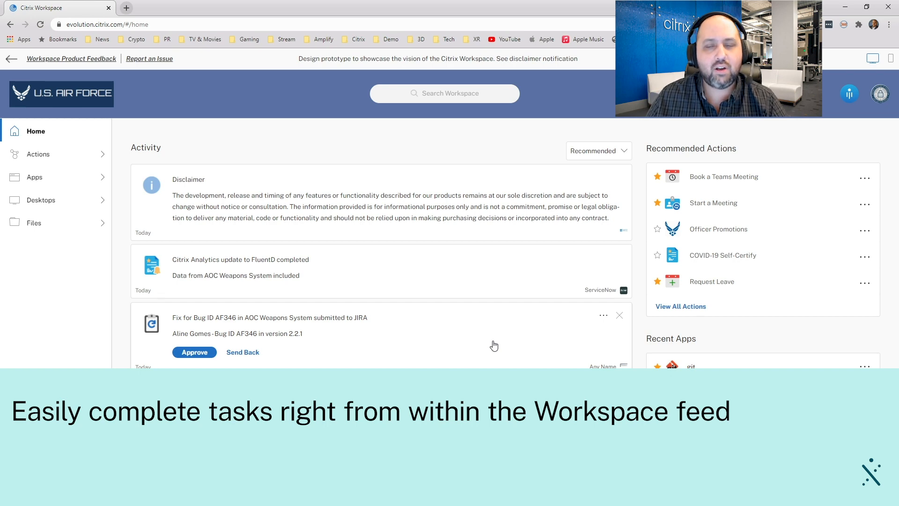
{"action": "scroll", "scroll_direction": "down", "scroll_amount": 3}
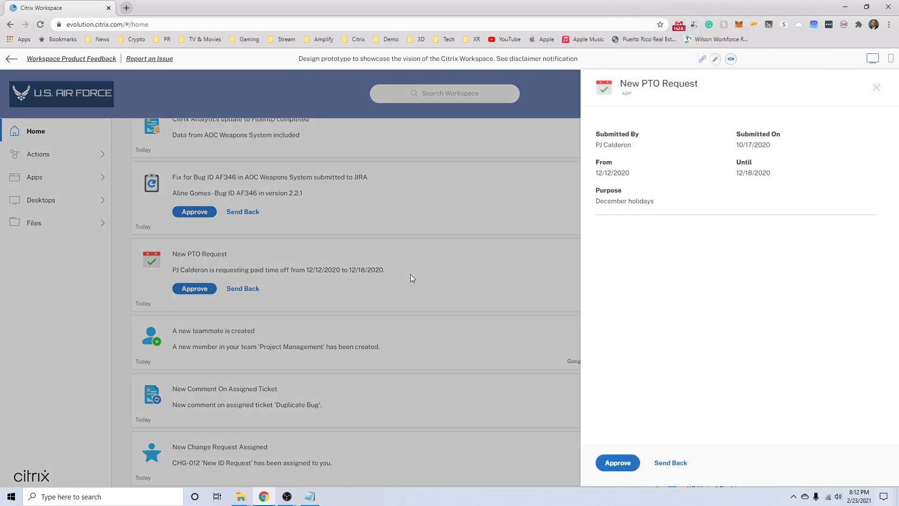
{"action": "mouse_move", "coordinate": [414, 281]}
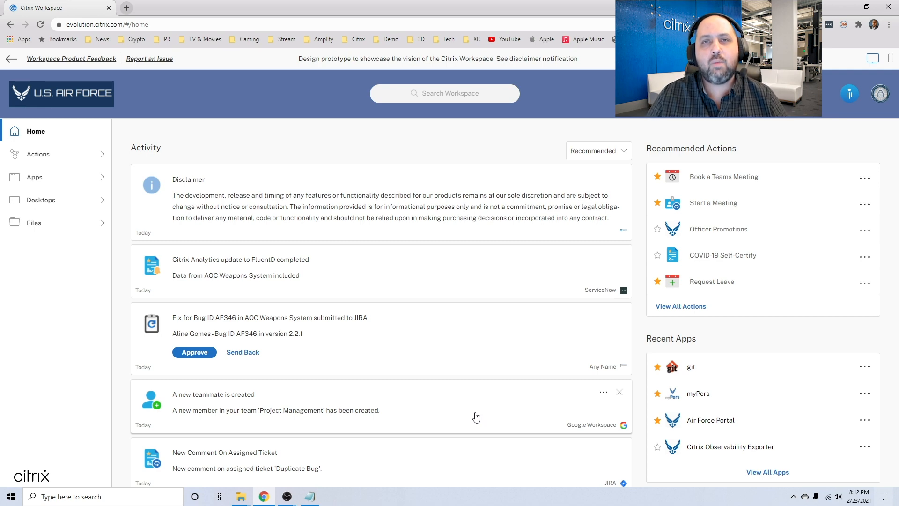
Step: Scroll the feed after the PTO approval to the JIRA bug-fix request and new-teammate notice
{"action": "scroll", "scroll_direction": "down", "scroll_amount": 3}
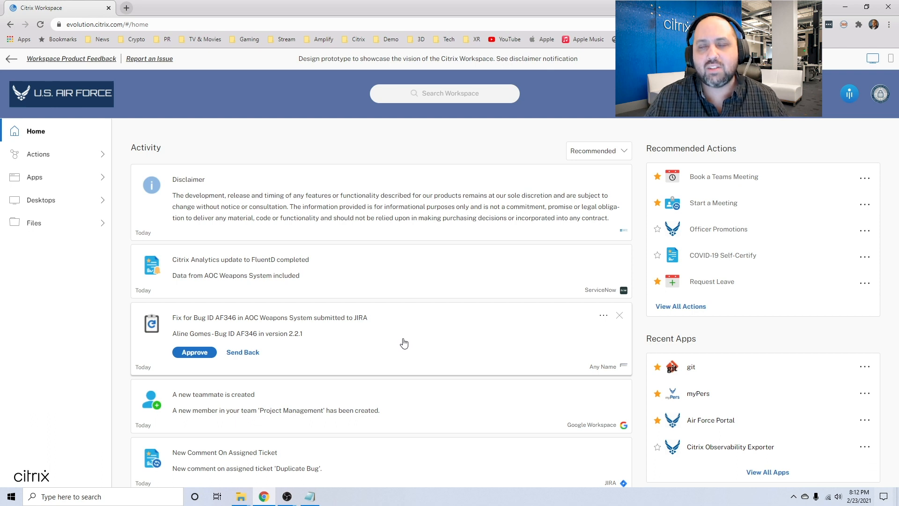
{"action": "mouse_move", "coordinate": [410, 338]}
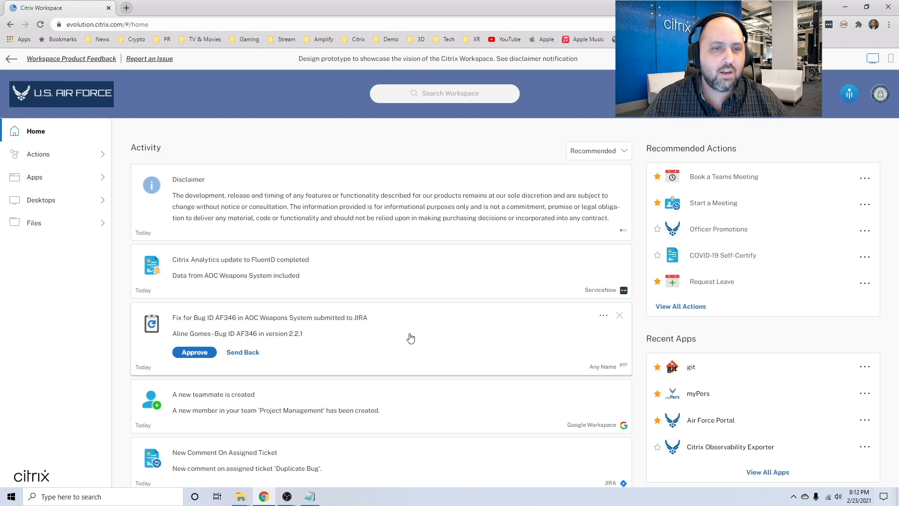